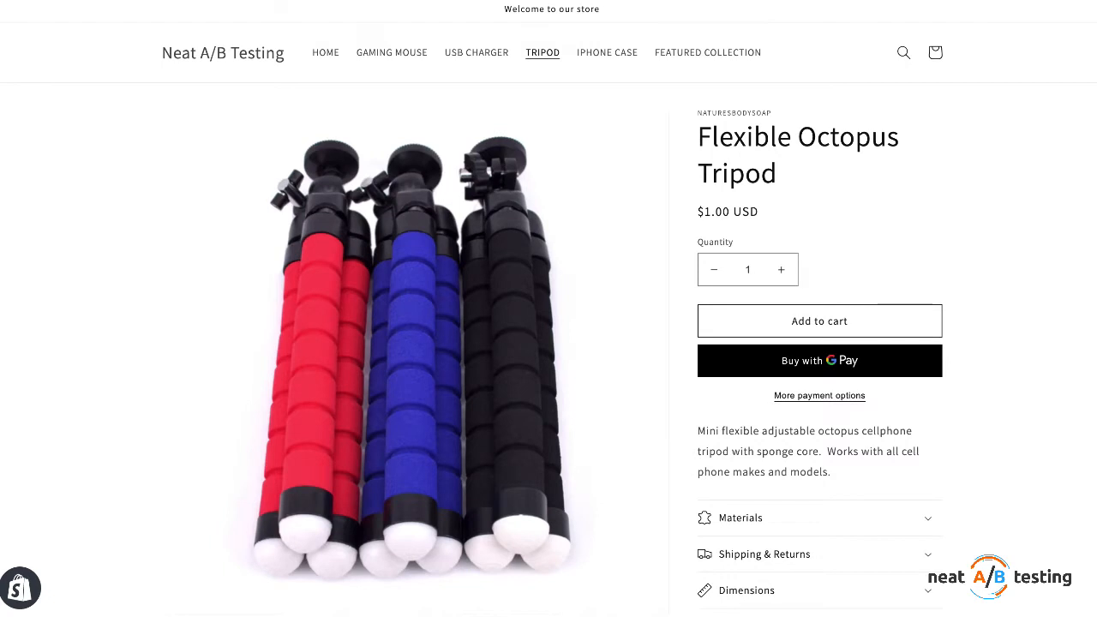
Leave the storefront and reach the Neat A/B Testing Create a new test page in Shopify admin.
{"action": "left_click", "coordinate": [707, 51]}
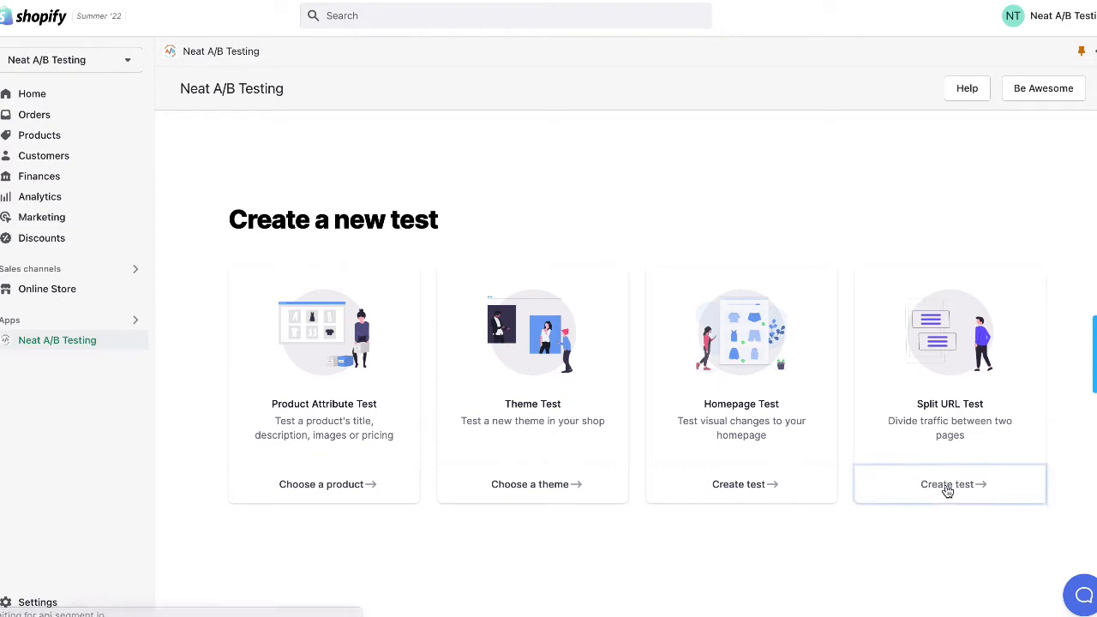
Start a Split URL Test named 'product vs featured collection' with redirect title 'neat' and the flexible-octopus-tripod product URL.
{"action": "left_click", "coordinate": [950, 483]}
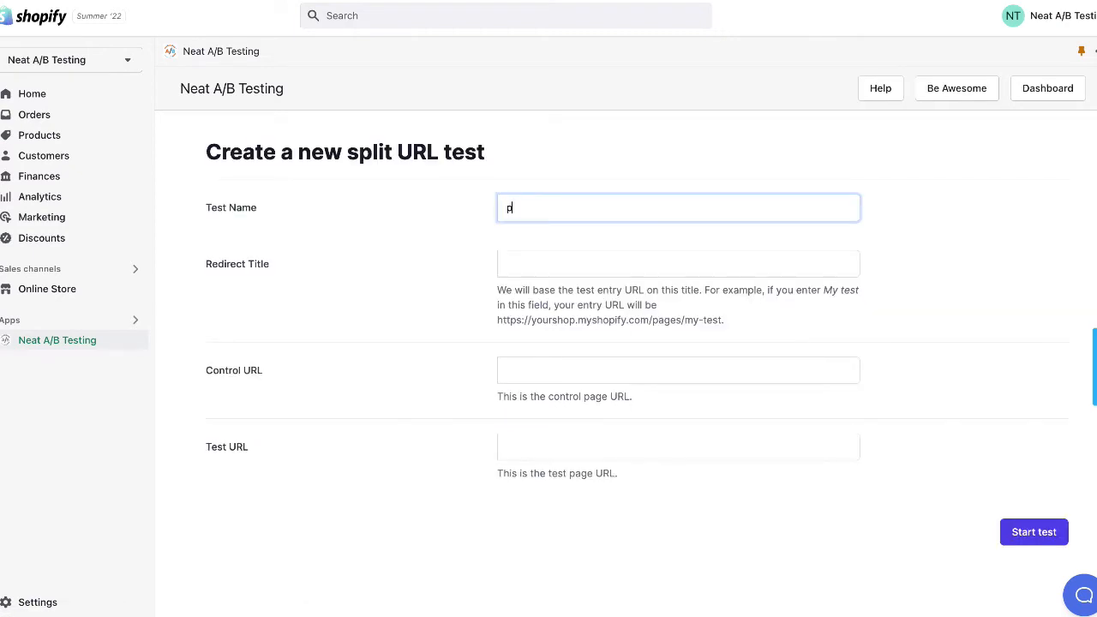
{"action": "type", "text": "product vs fe"}
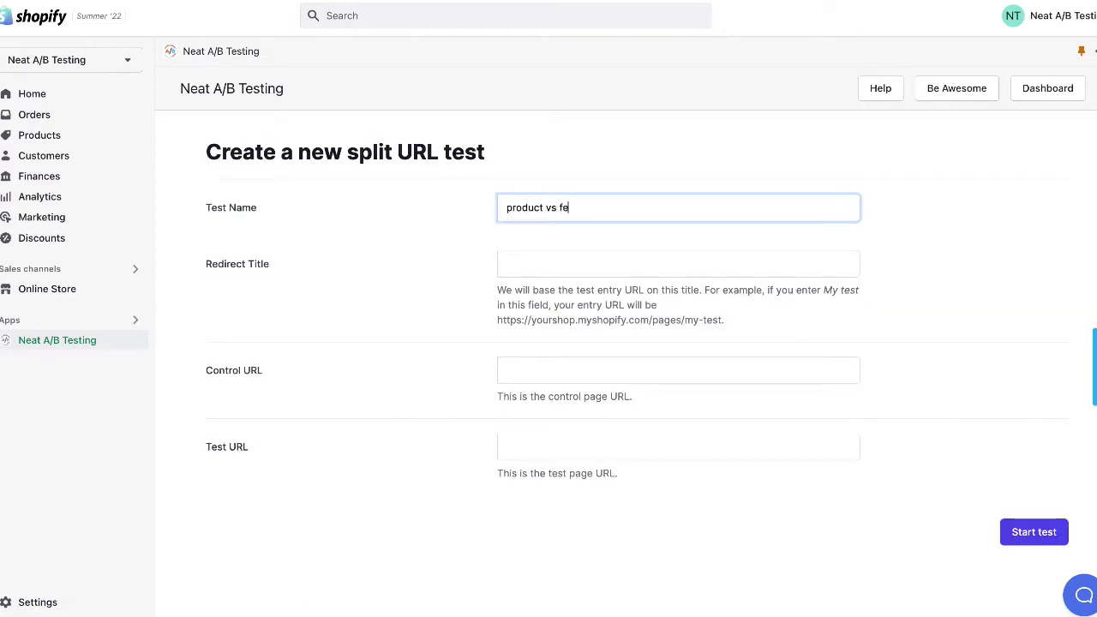
{"action": "type", "text": "atured collection"}
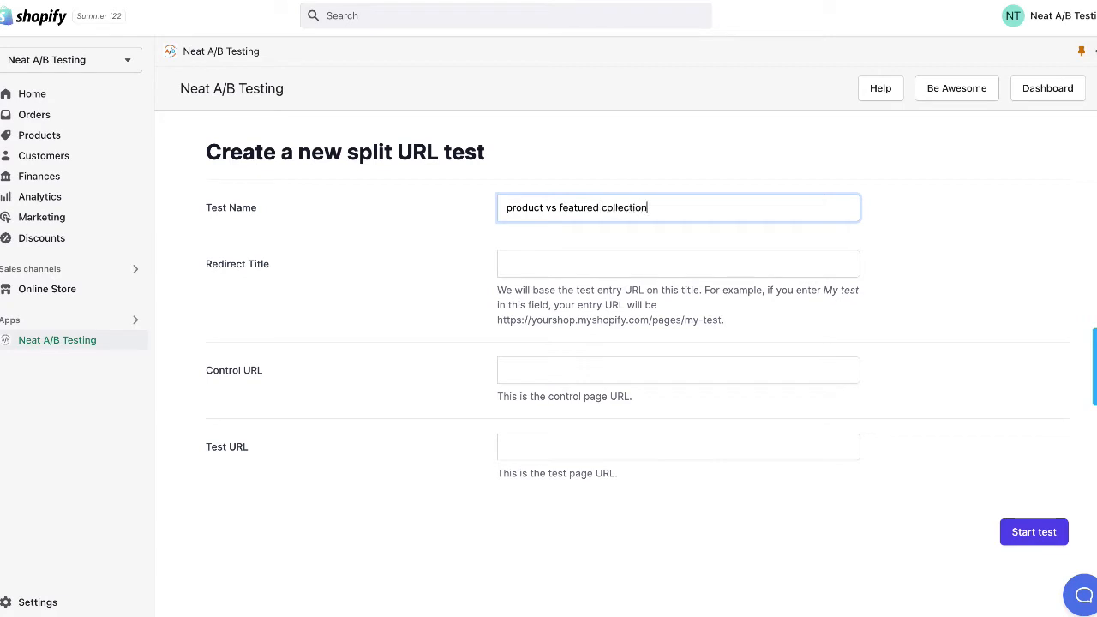
{"action": "left_click", "coordinate": [677, 264]}
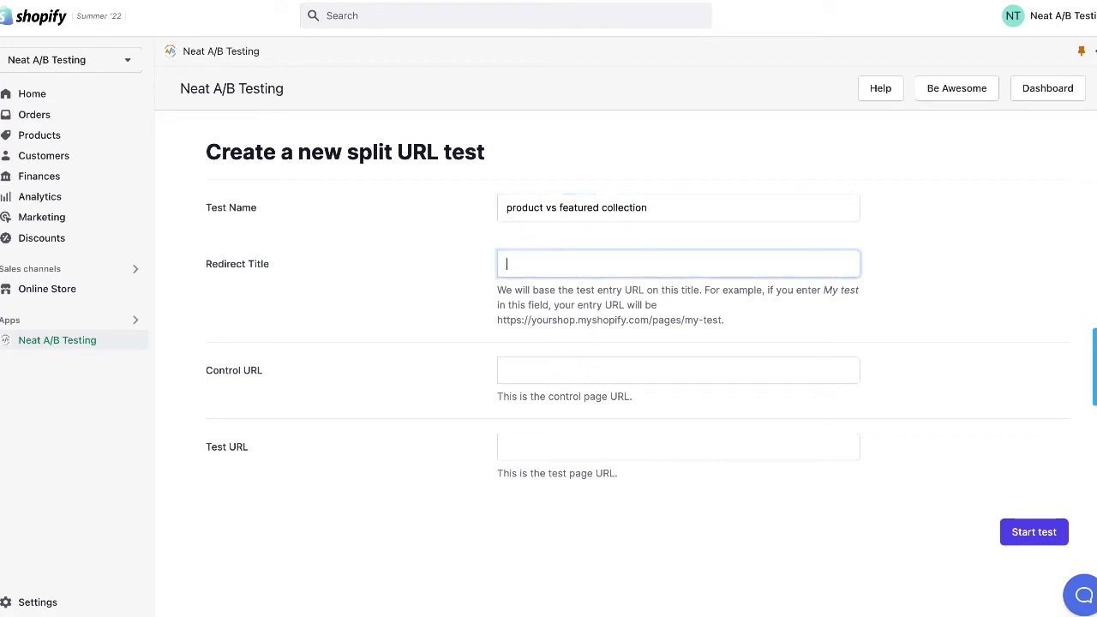
{"action": "type", "text": "neat"}
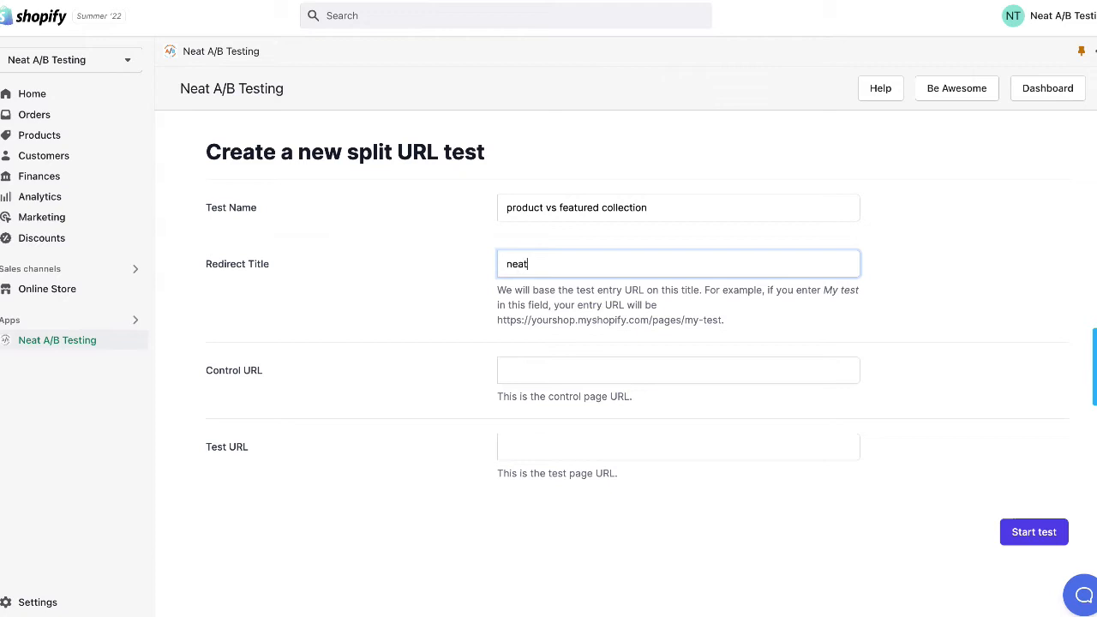
{"action": "mouse_move", "coordinate": [544, 371]}
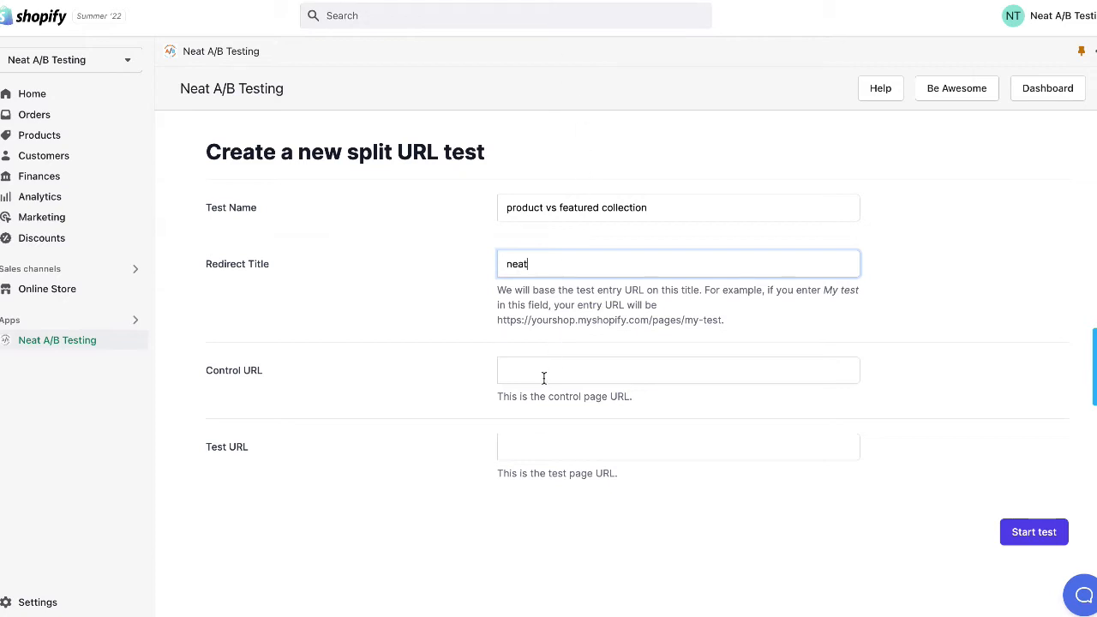
{"action": "type", "text": "https://naturesbodysoap.myshopify.com/products/flexible-octopus-tripod"}
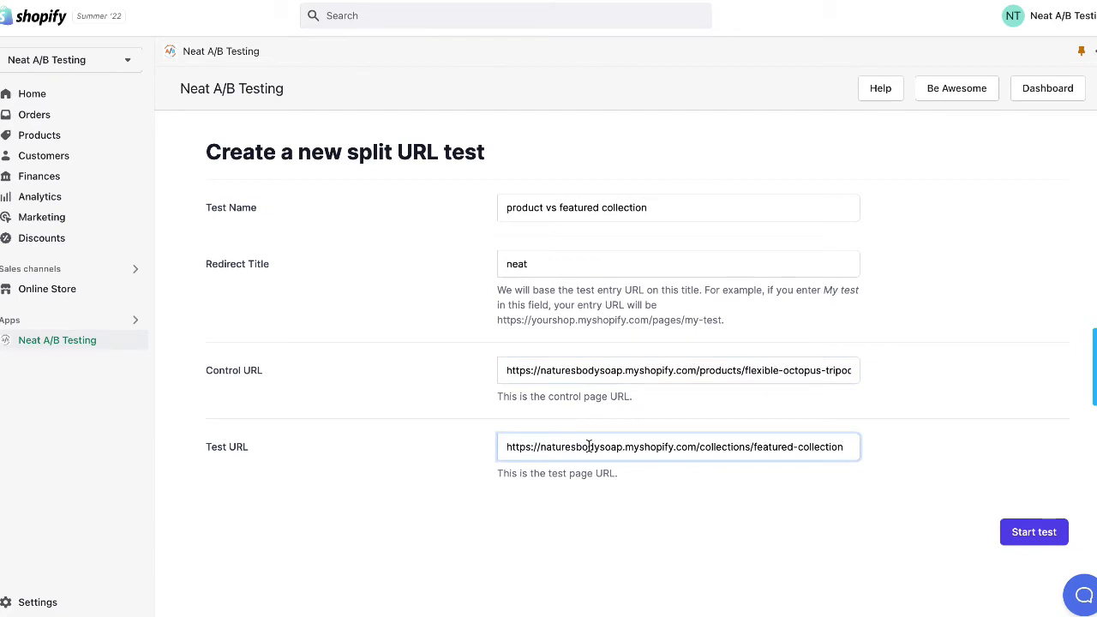
Start the test, tag it control-product and variant-featured collection, and select its redirect URL for copying.
{"action": "left_click", "coordinate": [1034, 531]}
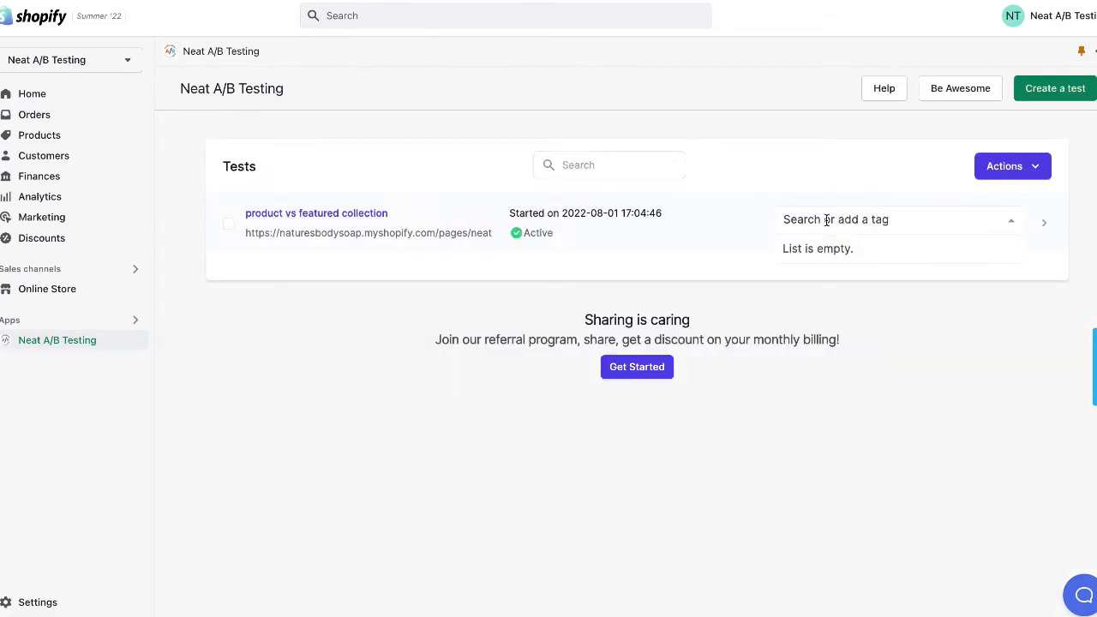
{"action": "left_click", "coordinate": [816, 247]}
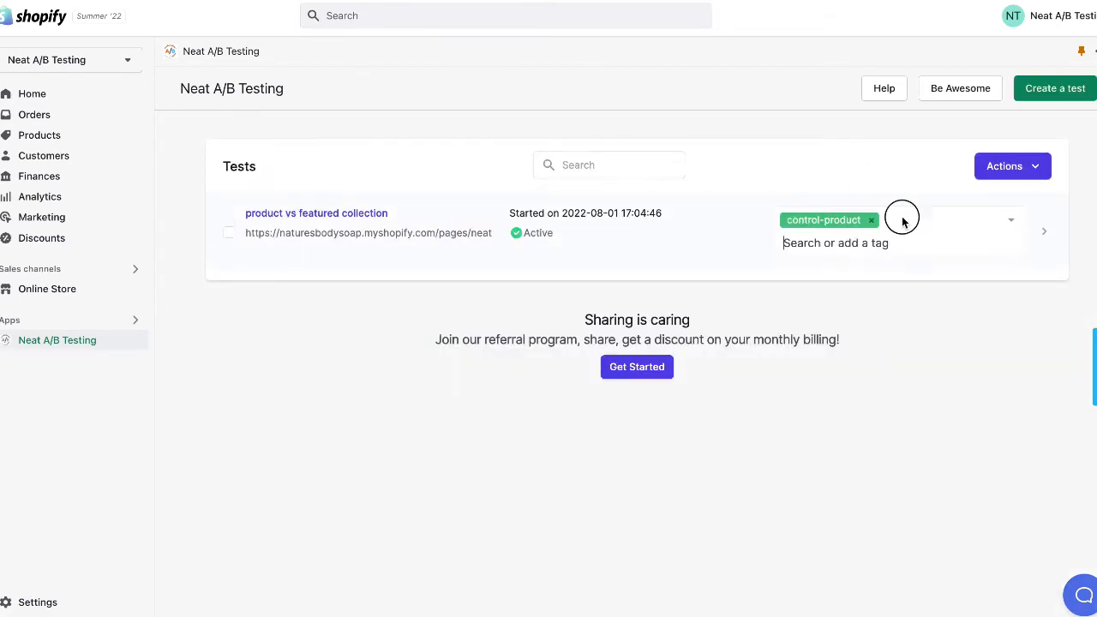
{"action": "type", "text": "variant-featured collection"}
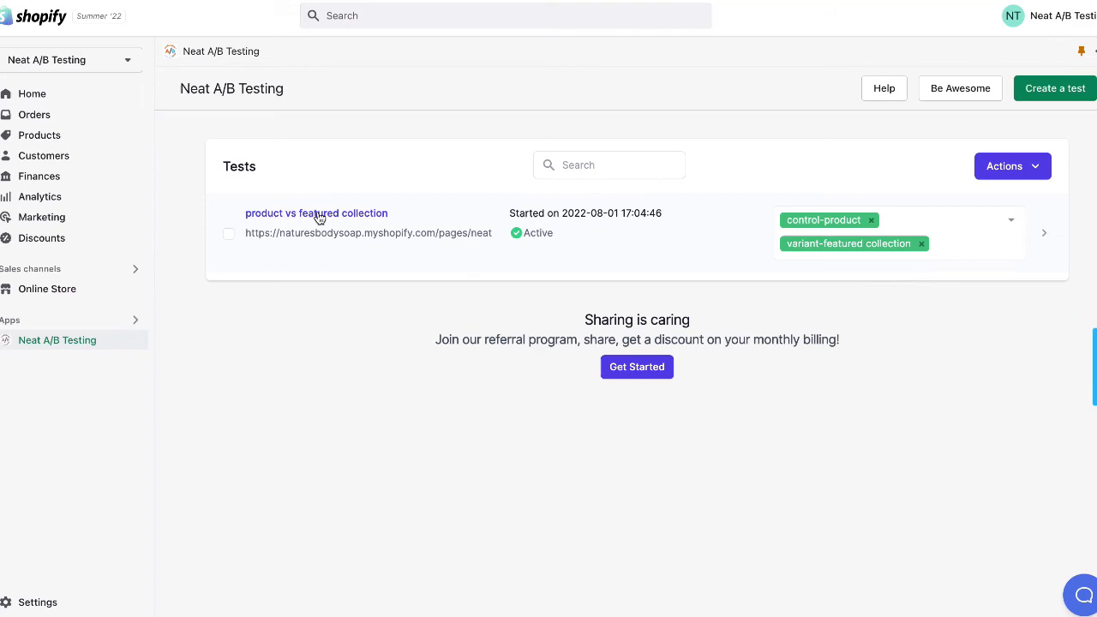
{"action": "double_click", "coordinate": [368, 233]}
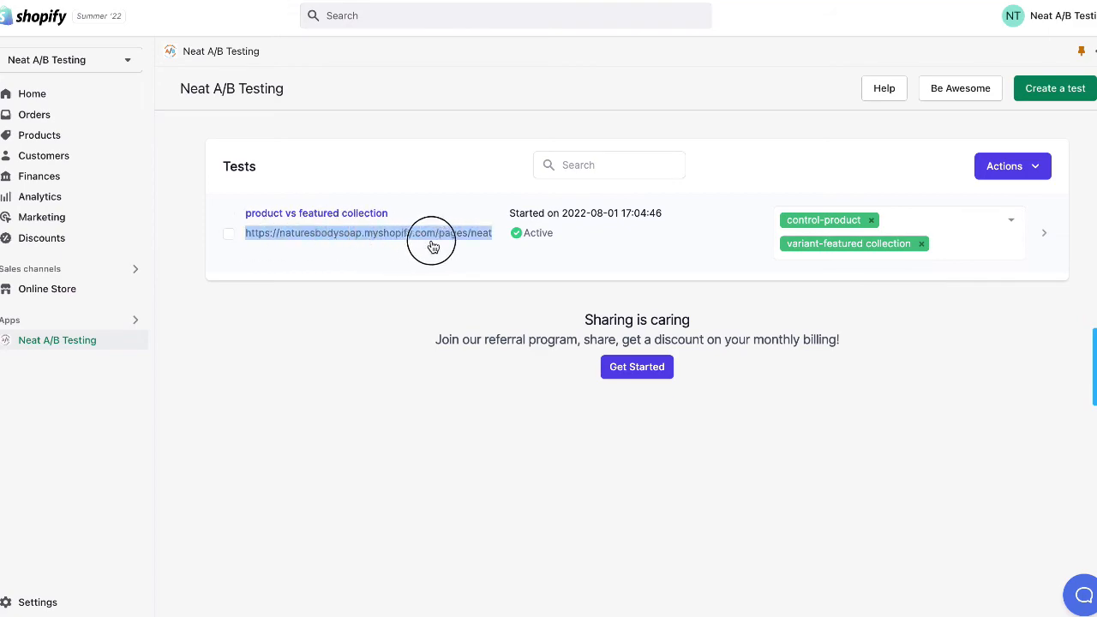